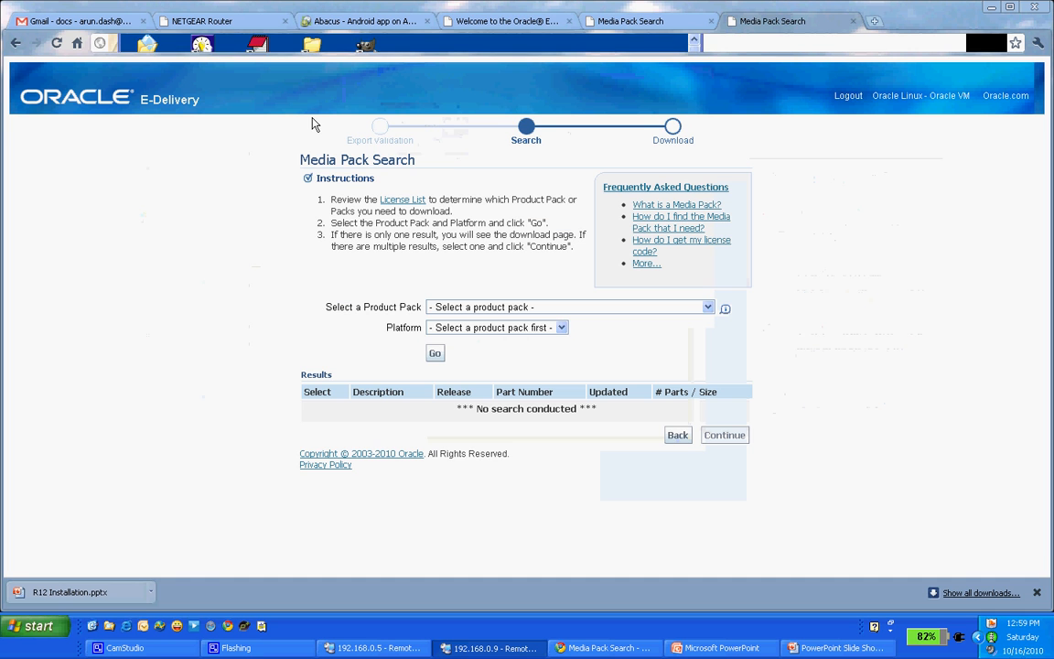
# Search Google for 'vmplay' in a new tab and start the VMware Player 3.1.1 download.
pyautogui.click(507, 20)
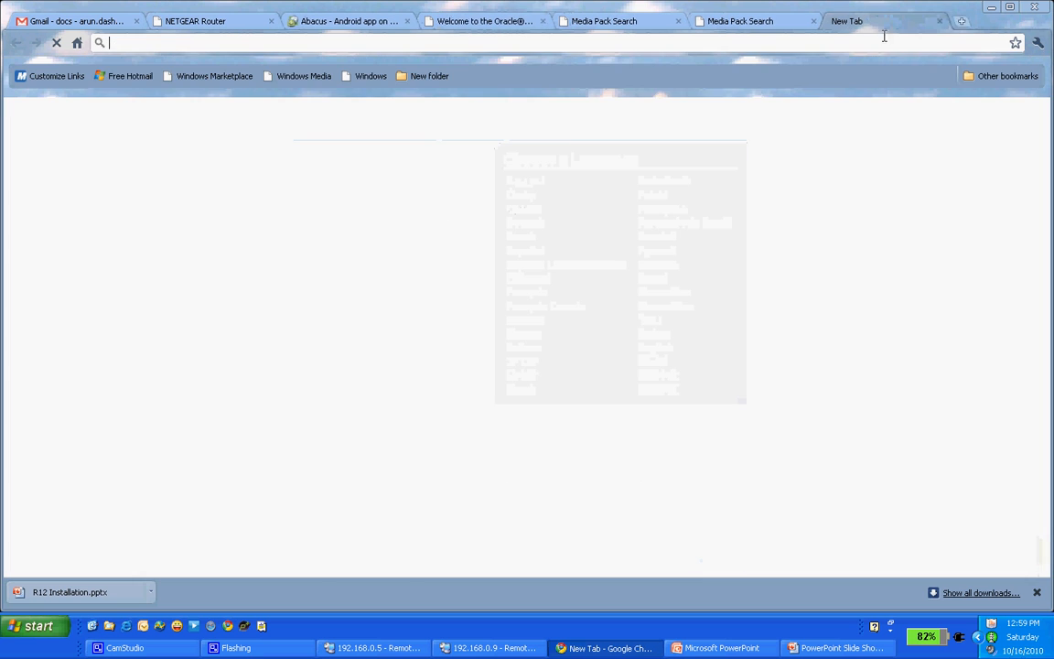
pyautogui.write('https://www.google.com')
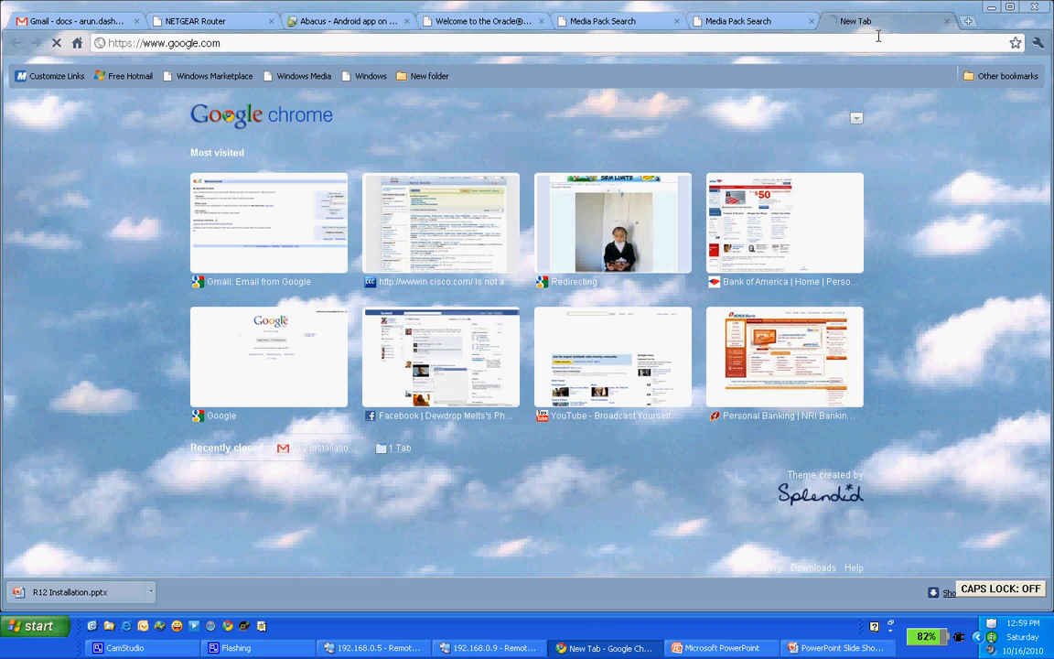
pyautogui.write('vmplay')
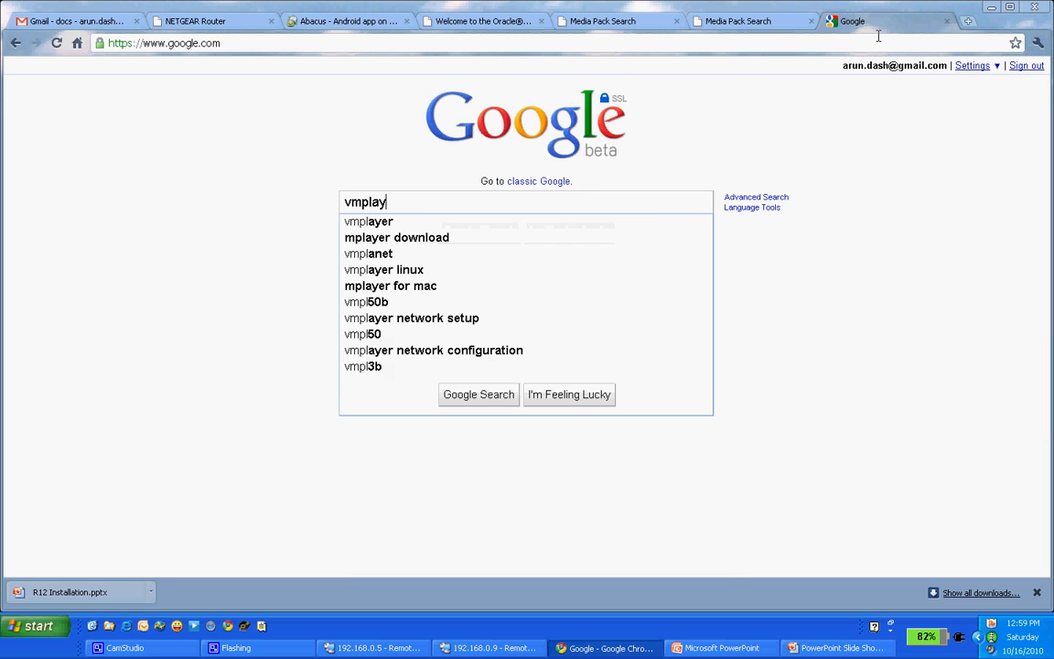
pyautogui.click(396, 237)
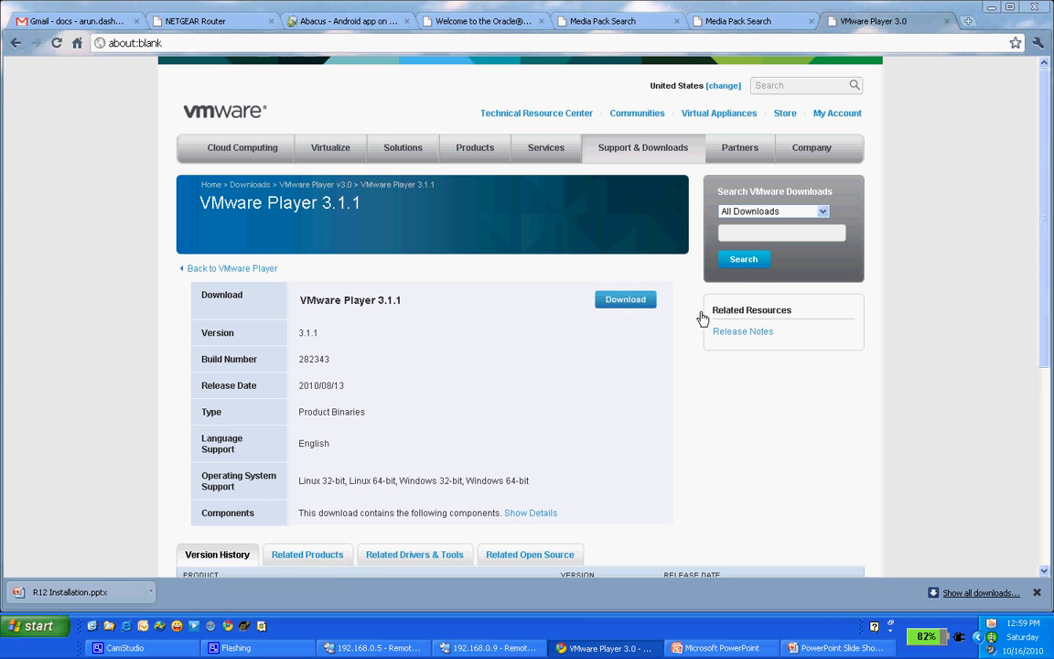
pyautogui.click(624, 299)
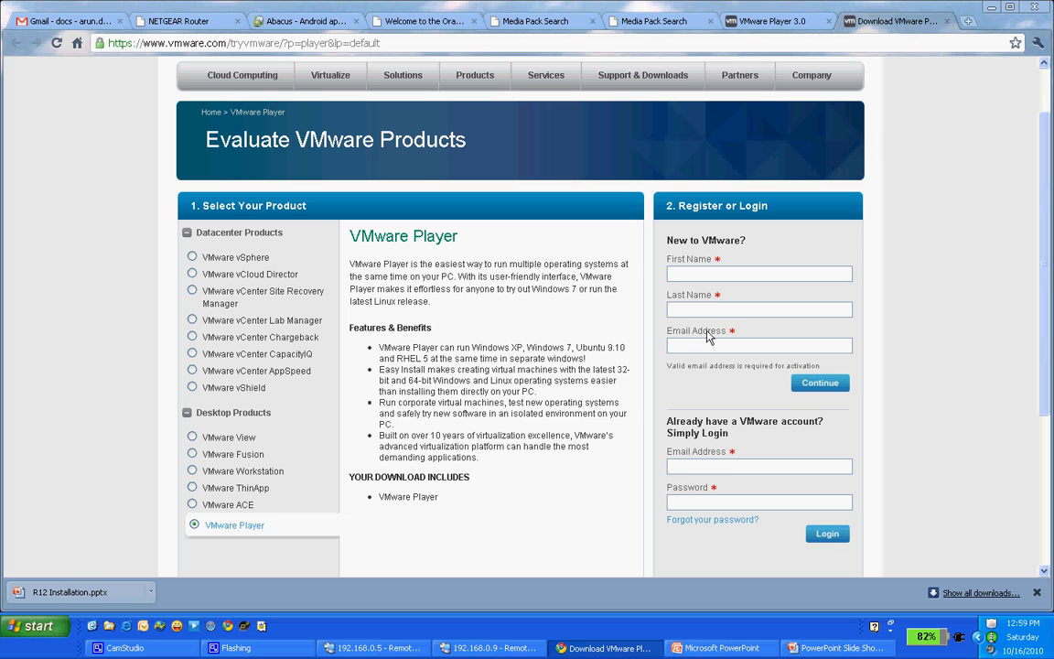
pyautogui.moveTo(628, 396)
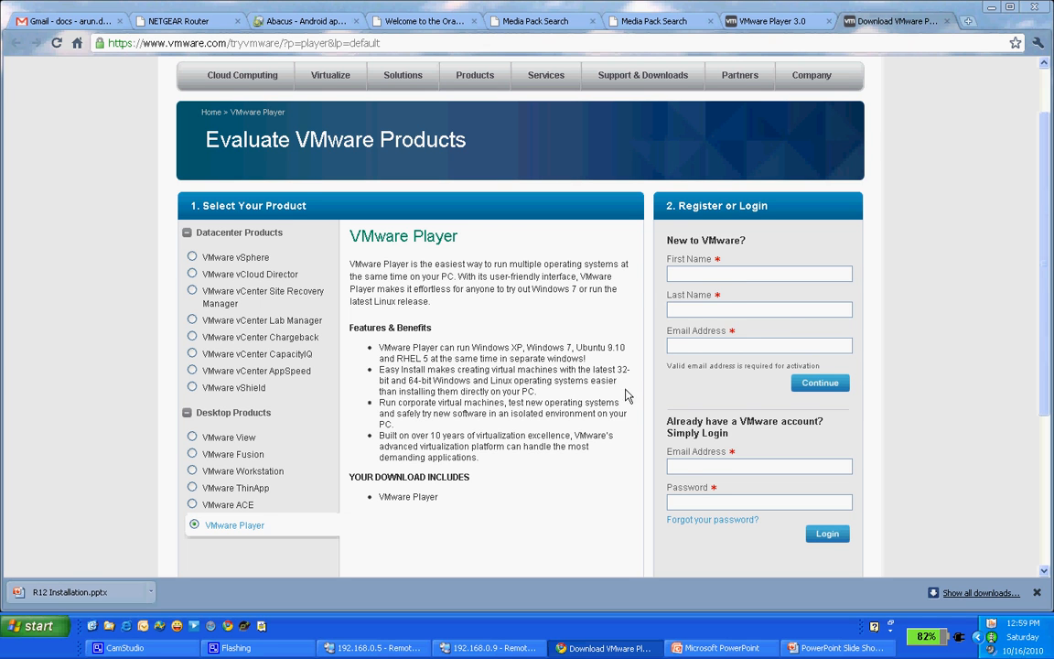
pyautogui.moveTo(548, 341)
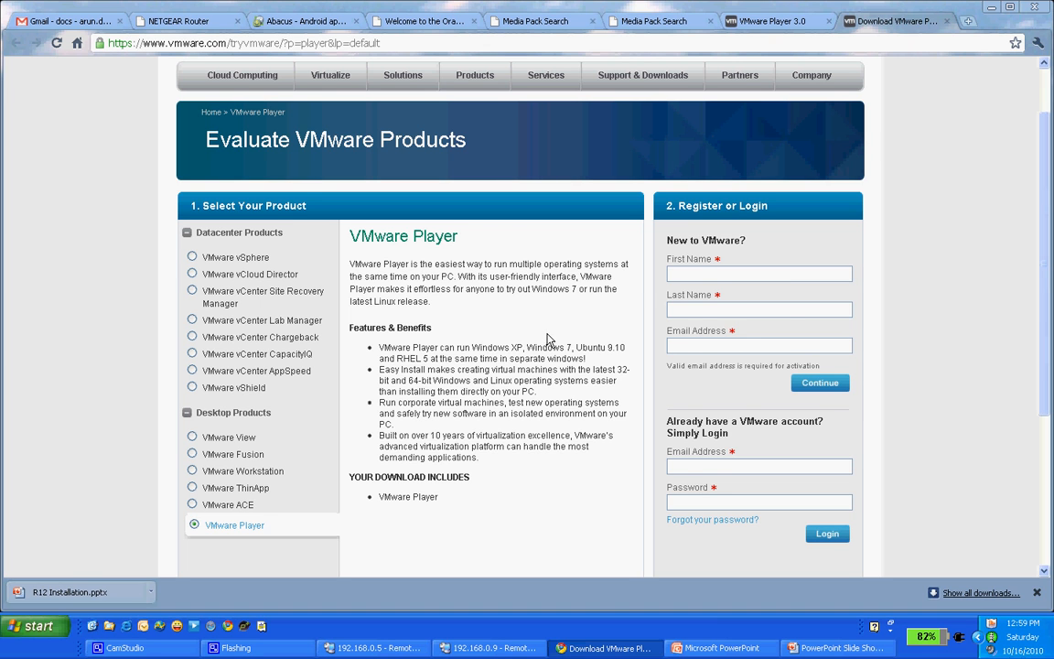
pyautogui.moveTo(512, 346)
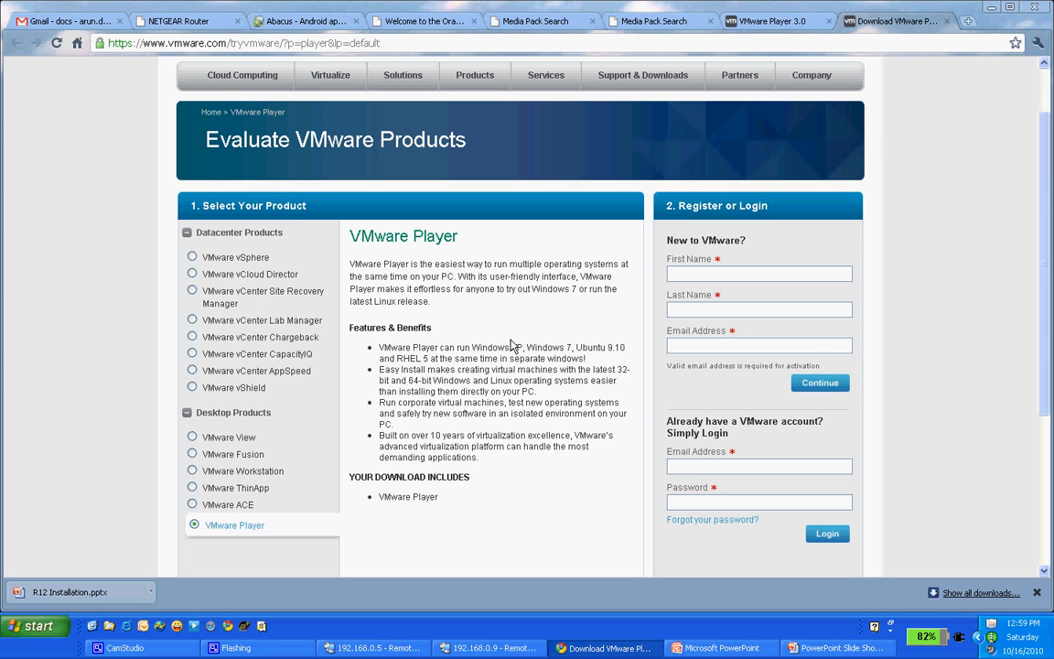
pyautogui.moveTo(789, 245)
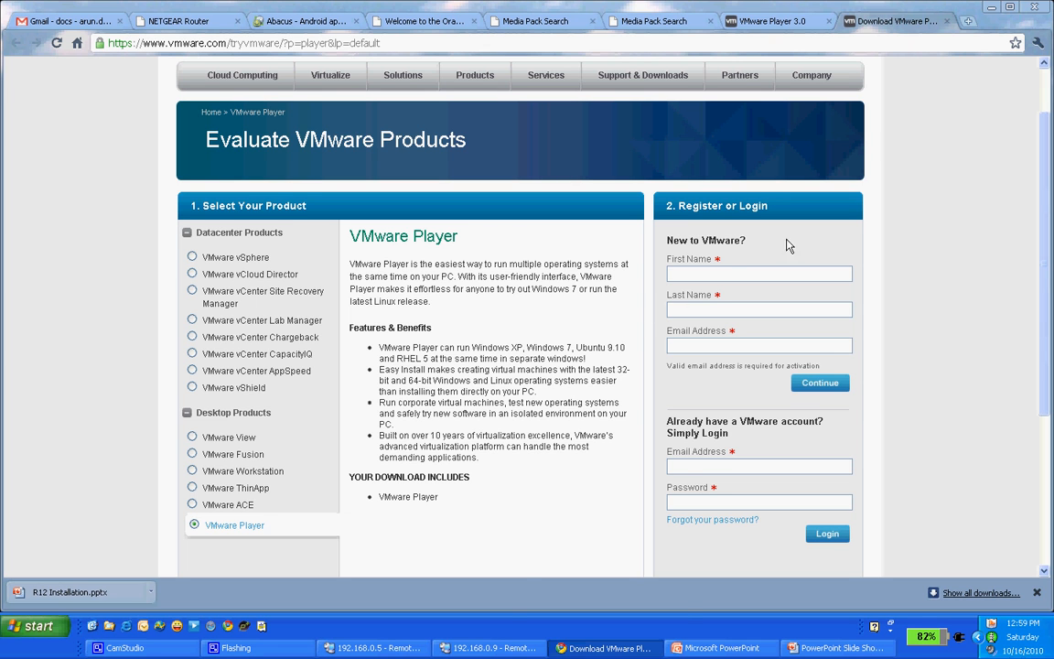
pyautogui.click(491, 648)
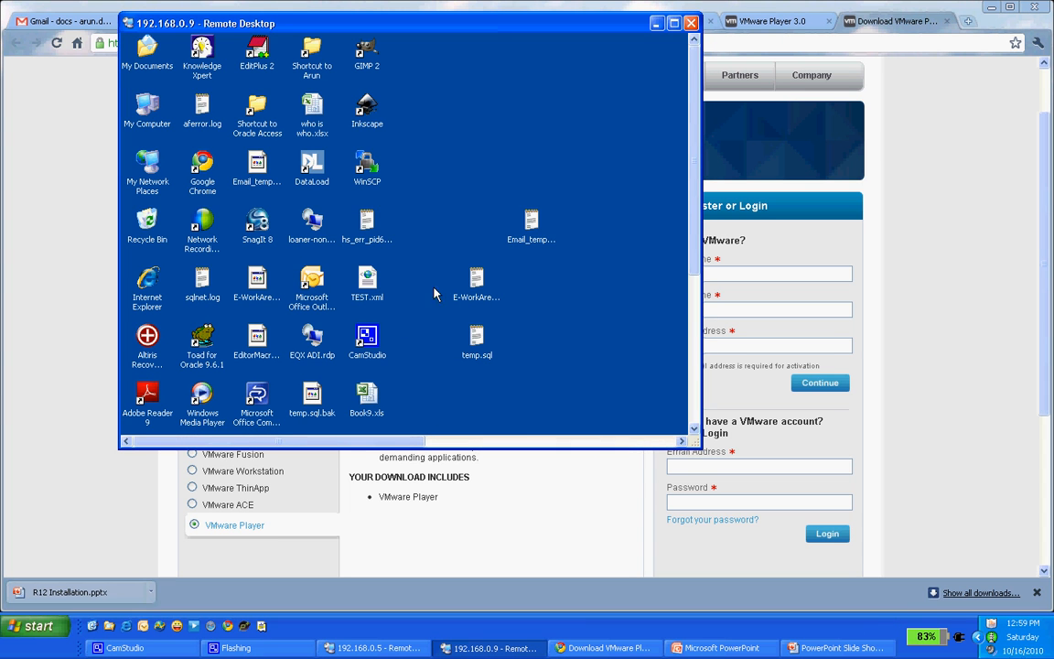
pyautogui.scroll(-3)
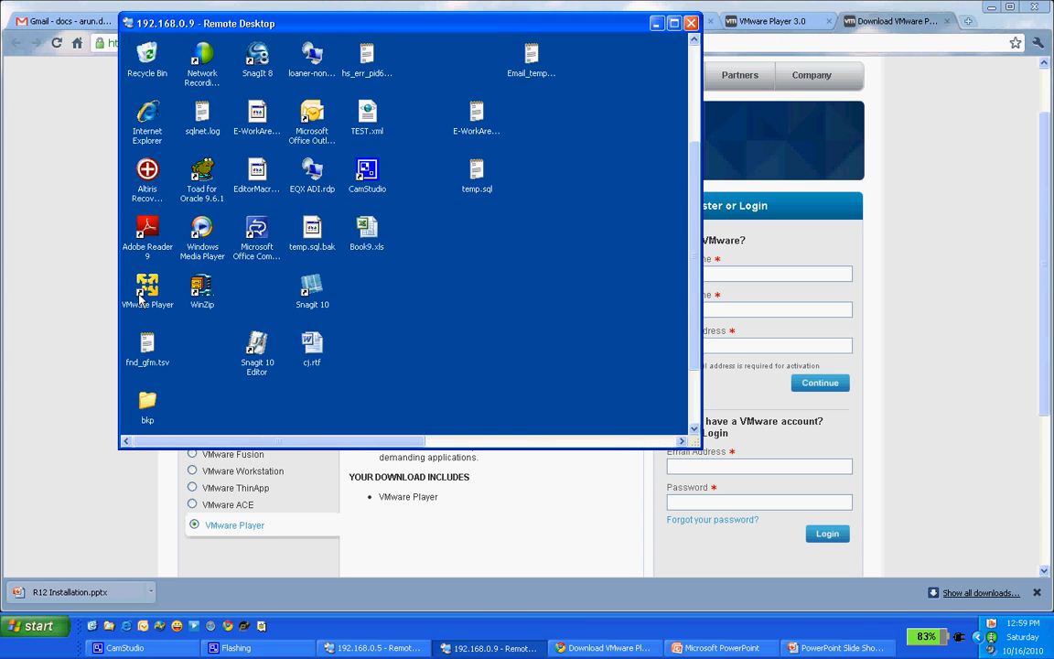
pyautogui.moveTo(148, 288)
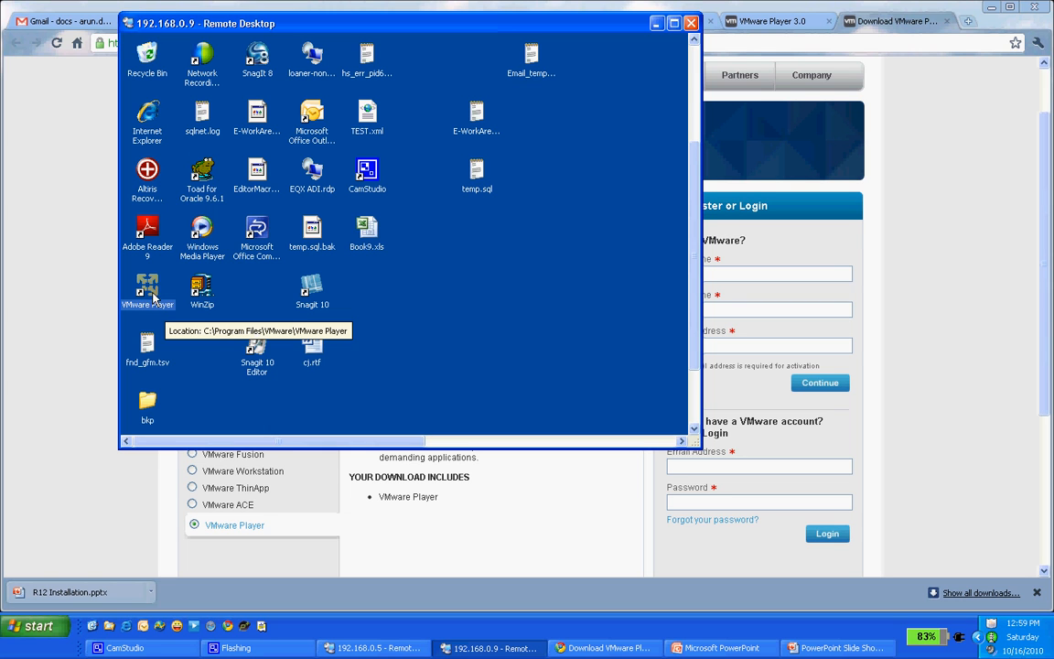
pyautogui.moveTo(228, 327)
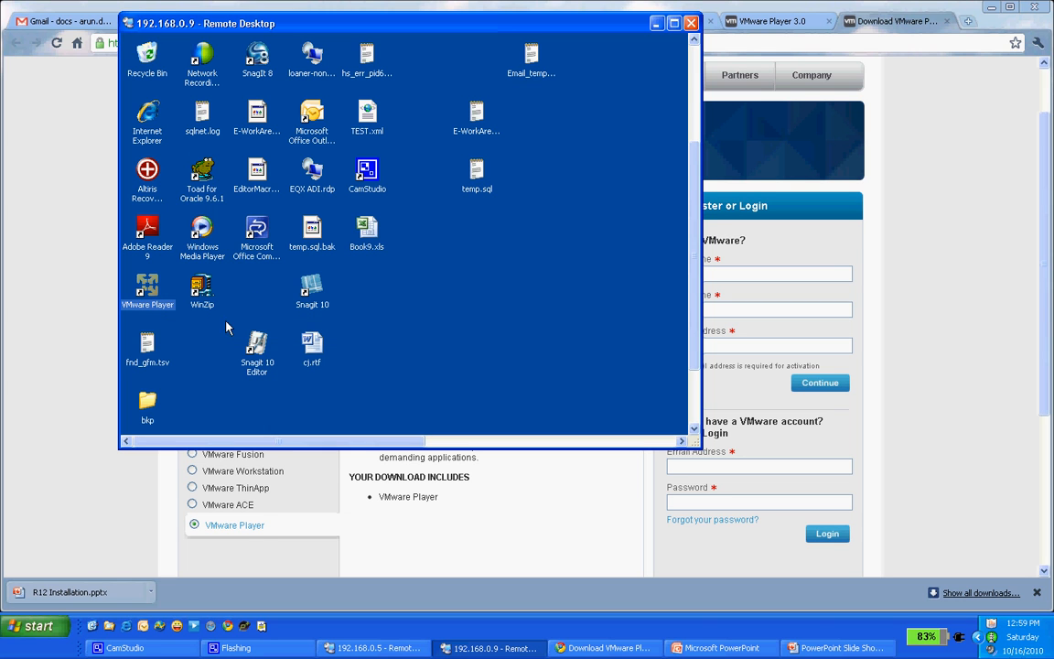
pyautogui.doubleClick(147, 289)
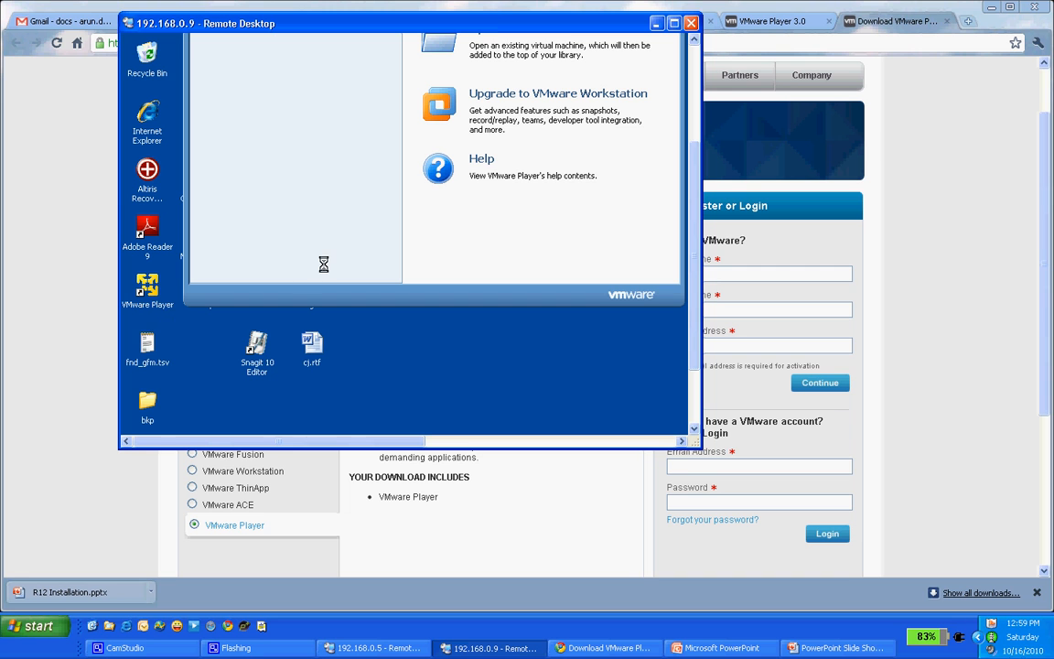
pyautogui.scroll(3)
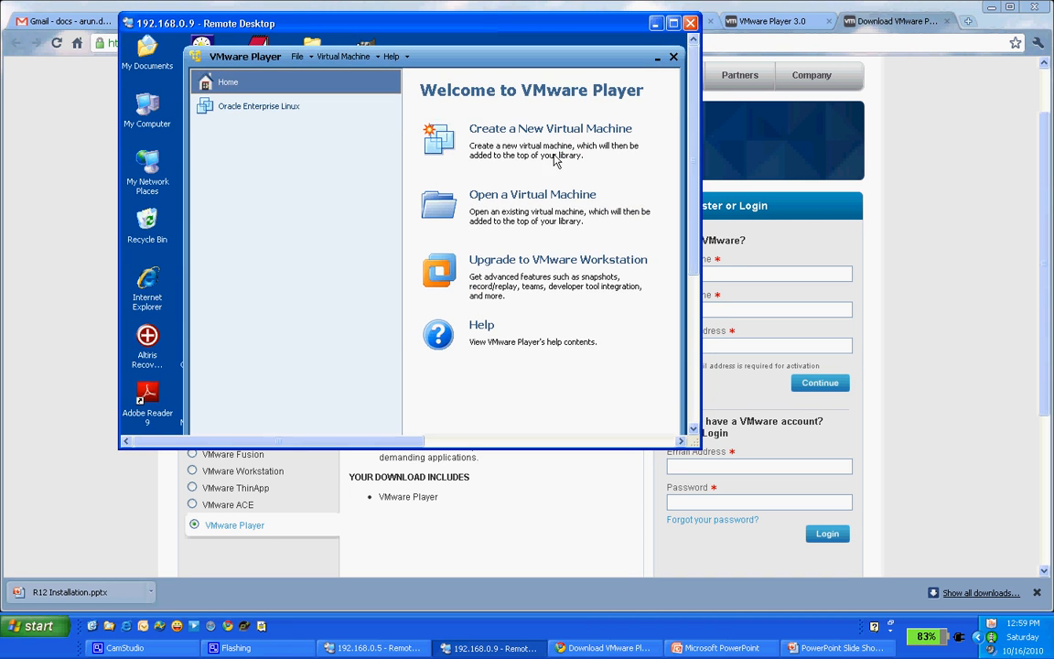
pyautogui.moveTo(384, 142)
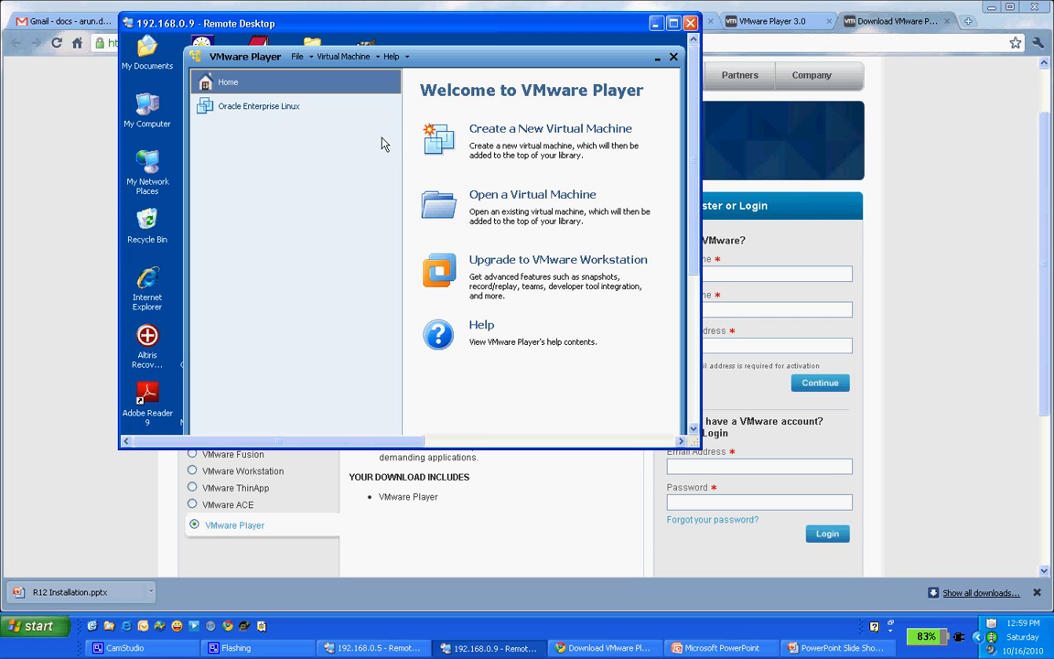
pyautogui.moveTo(553, 145)
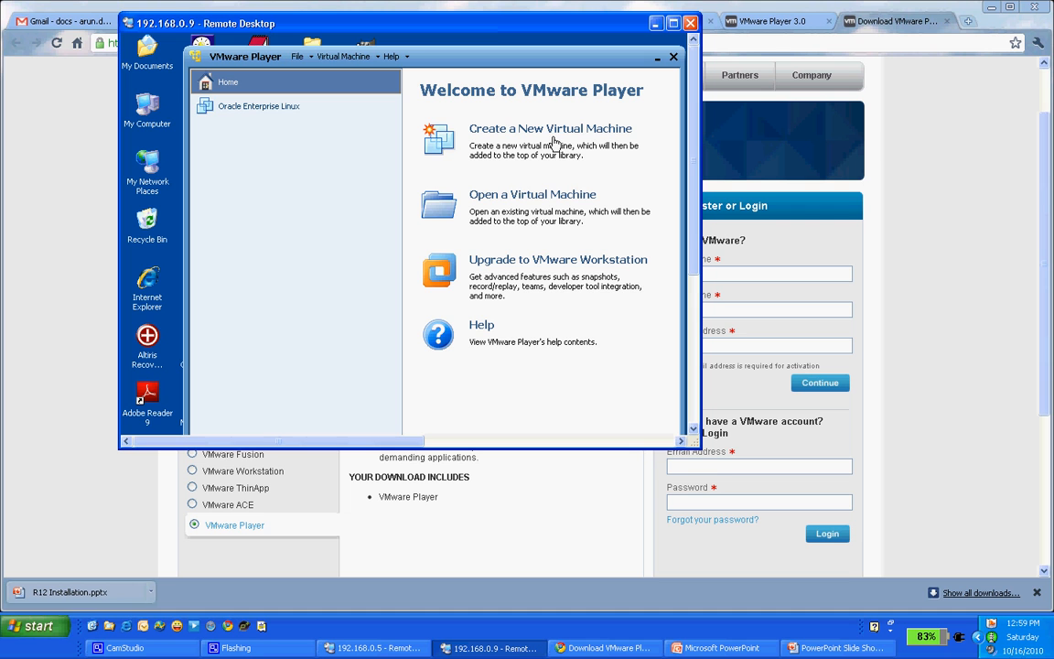
pyautogui.moveTo(668, 56)
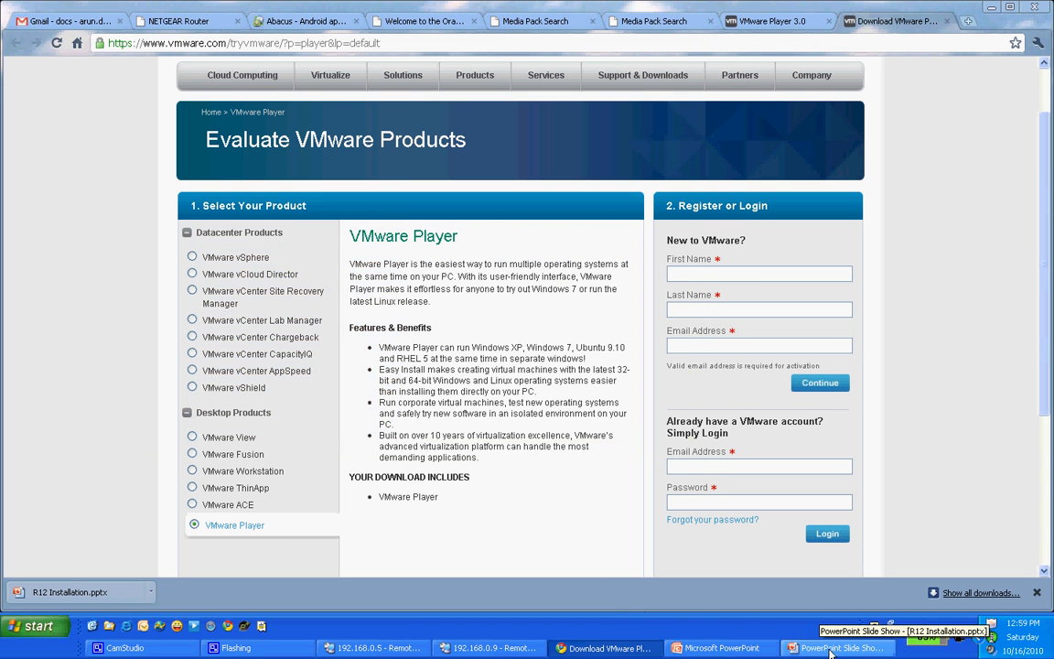
pyautogui.click(841, 647)
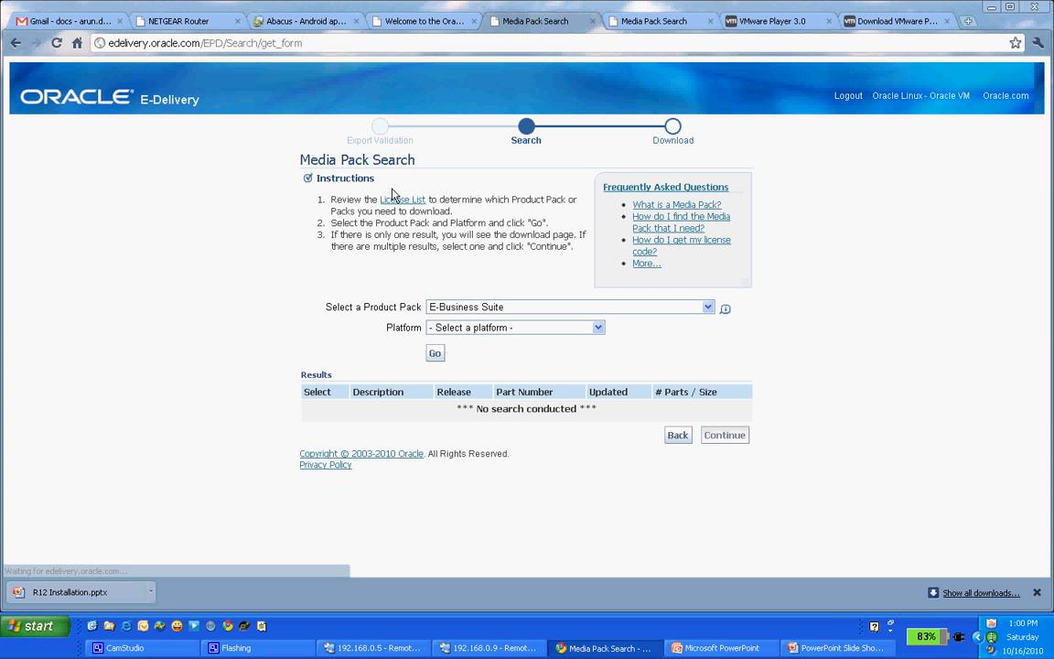
pyautogui.moveTo(517, 266)
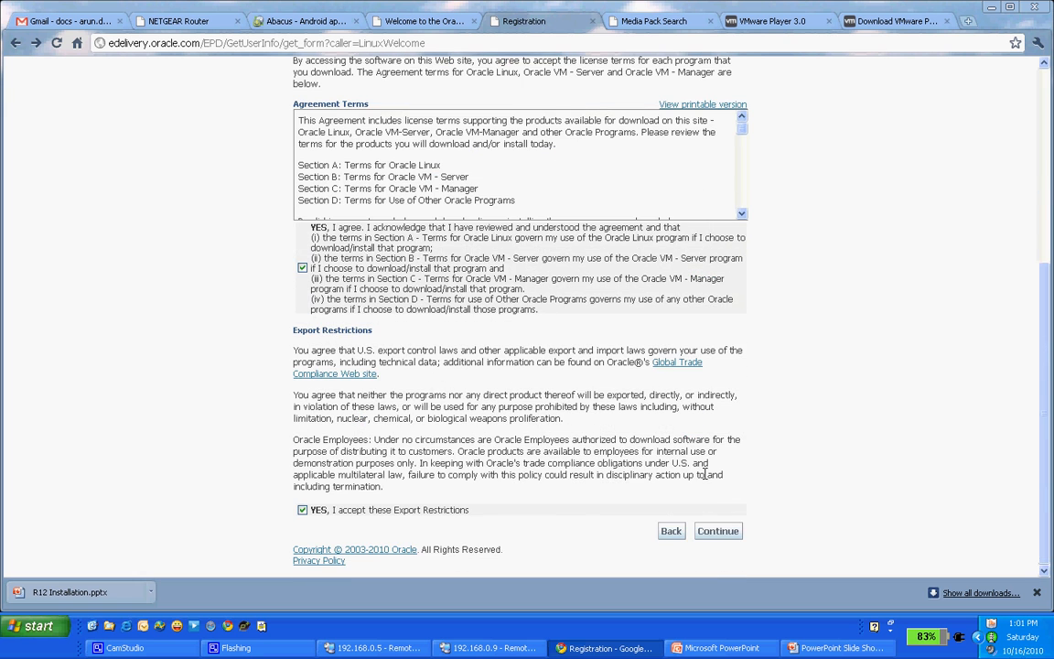
# Accept the terms, search Oracle Linux for x86 32 bit, and open the Release 5 Update 5 file list.
pyautogui.click(717, 530)
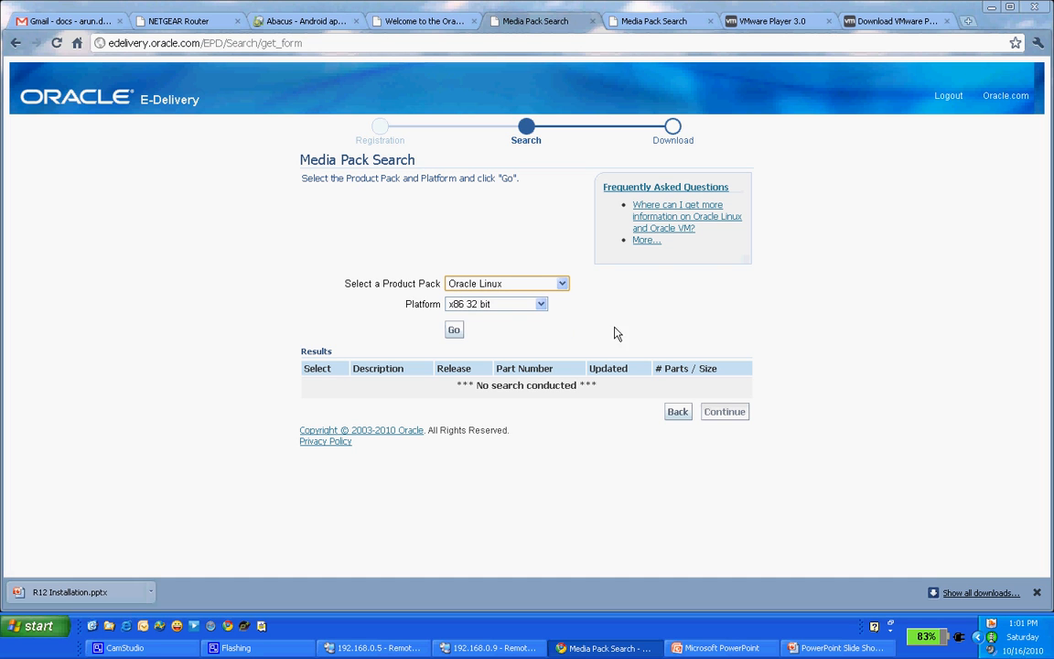
pyautogui.click(540, 304)
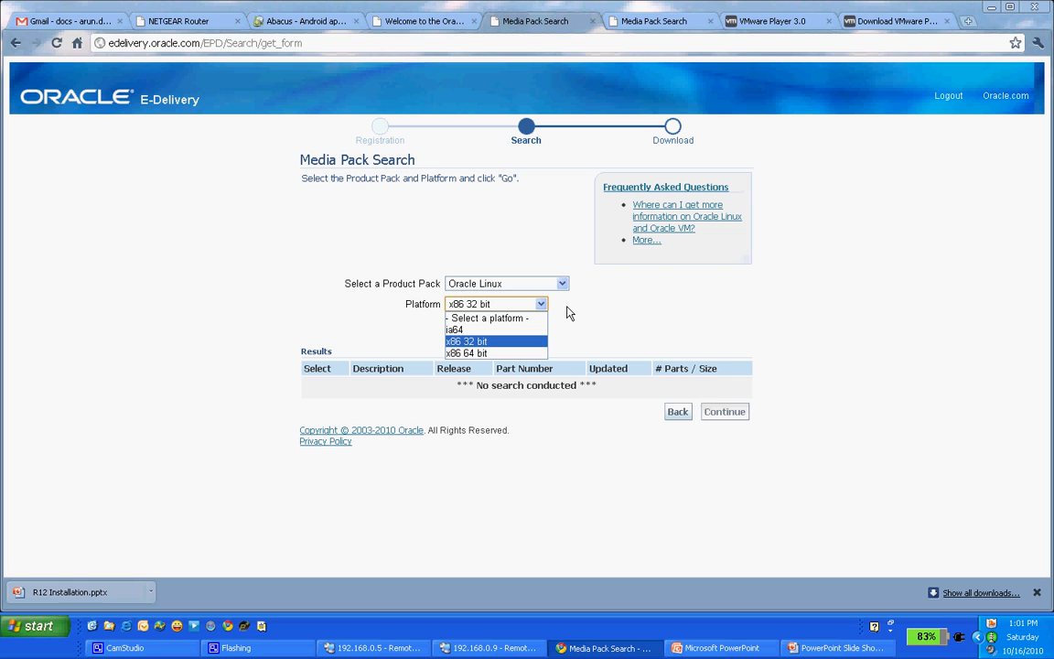
pyautogui.moveTo(486, 351)
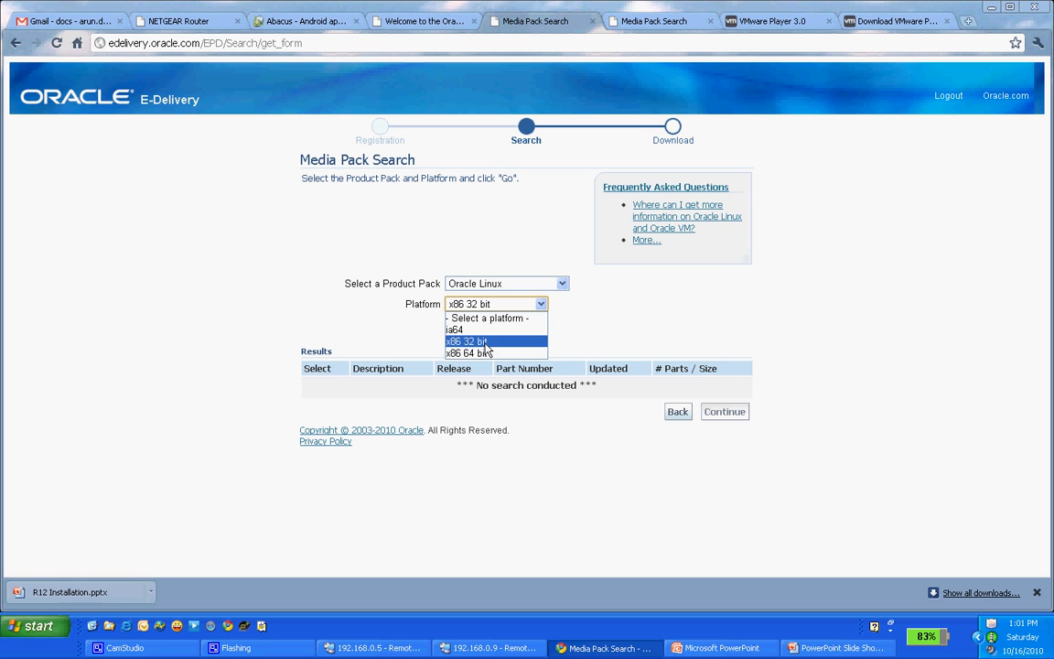
pyautogui.click(467, 340)
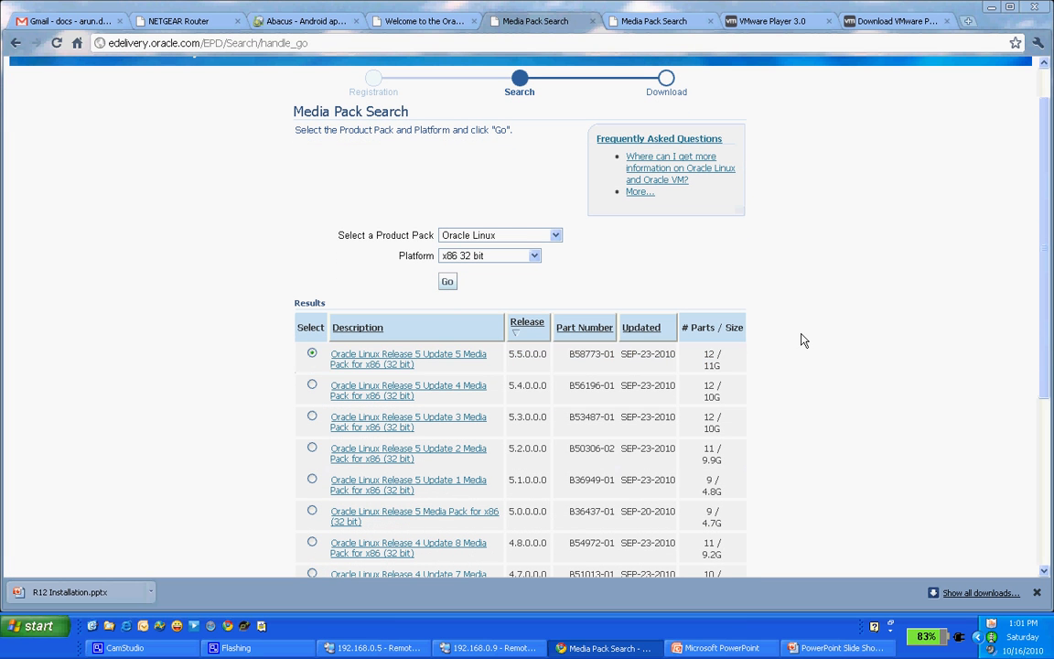
pyautogui.click(408, 358)
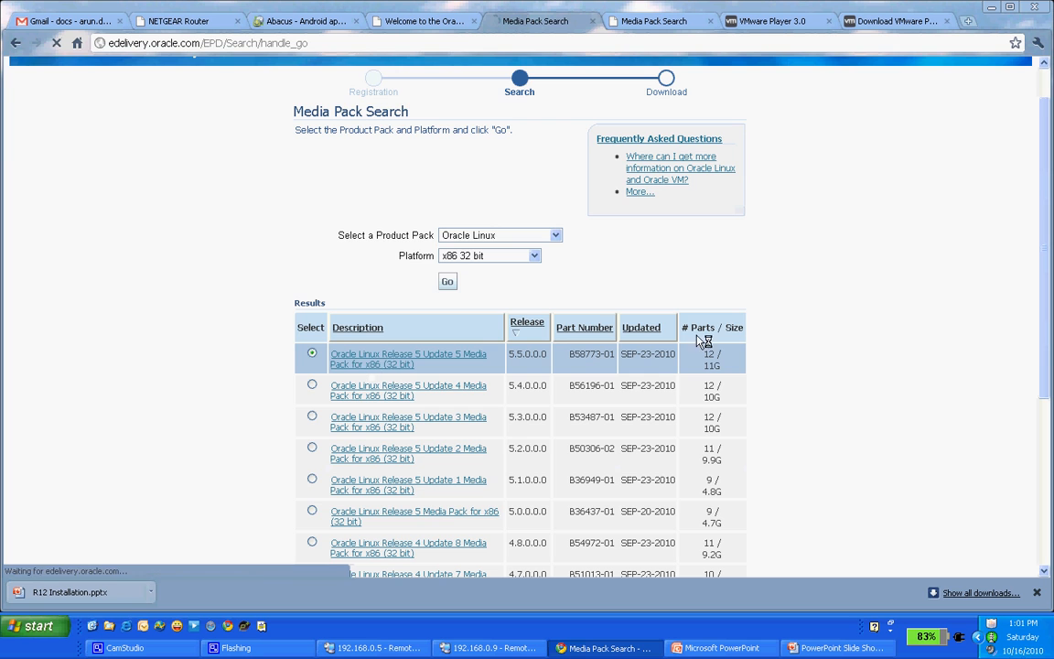
pyautogui.click(408, 359)
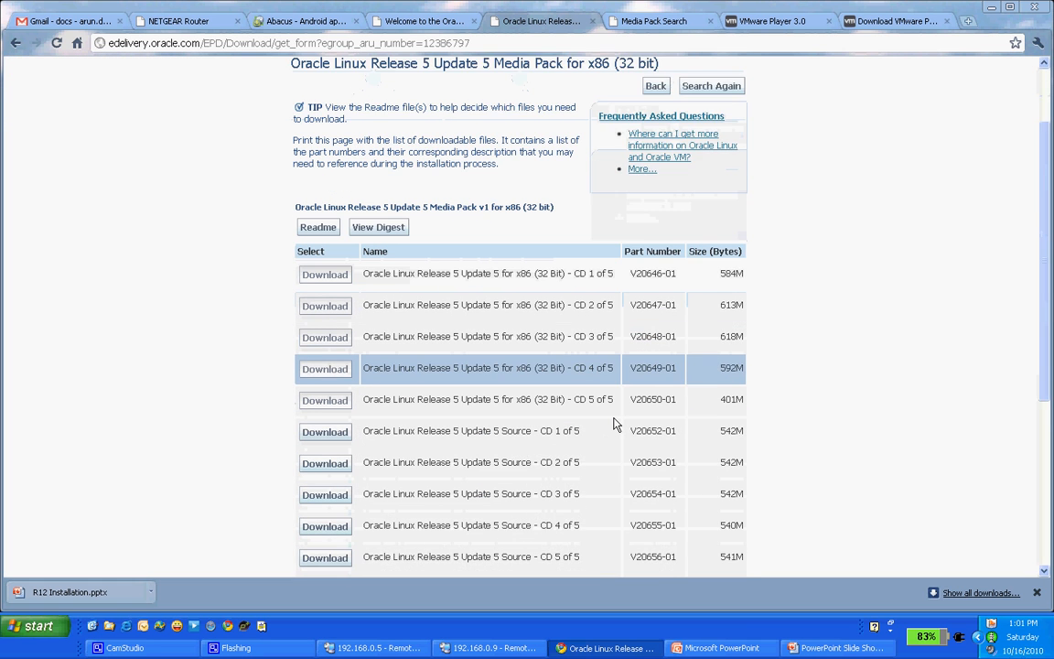
# Scroll through the source CD and DVD images, then bring the VMware Player window forward.
pyautogui.scroll(-3)
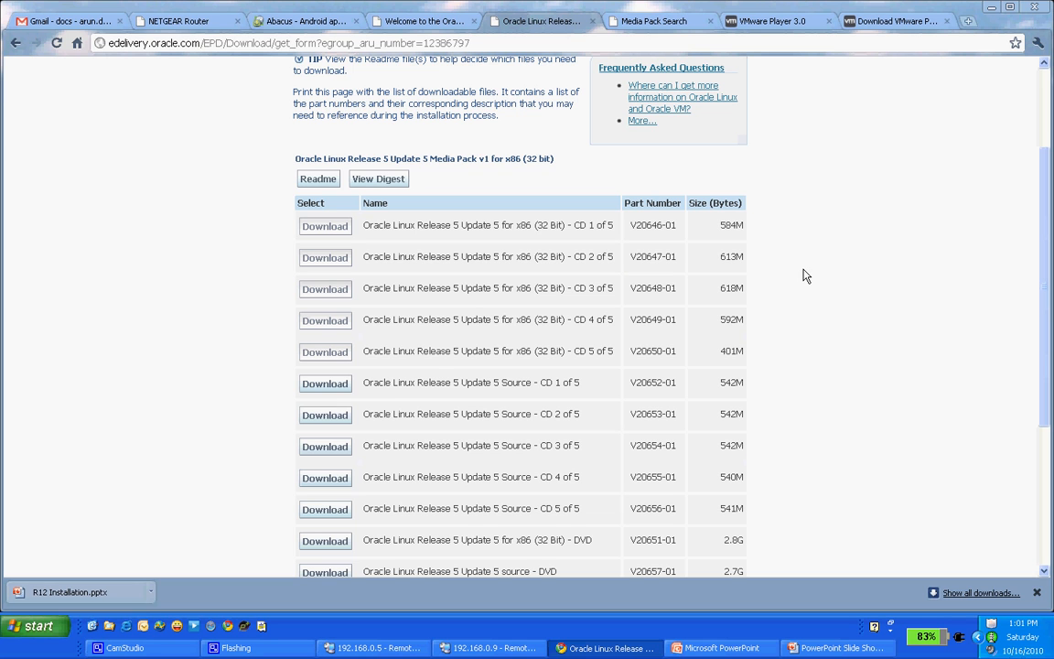
pyautogui.moveTo(713, 288)
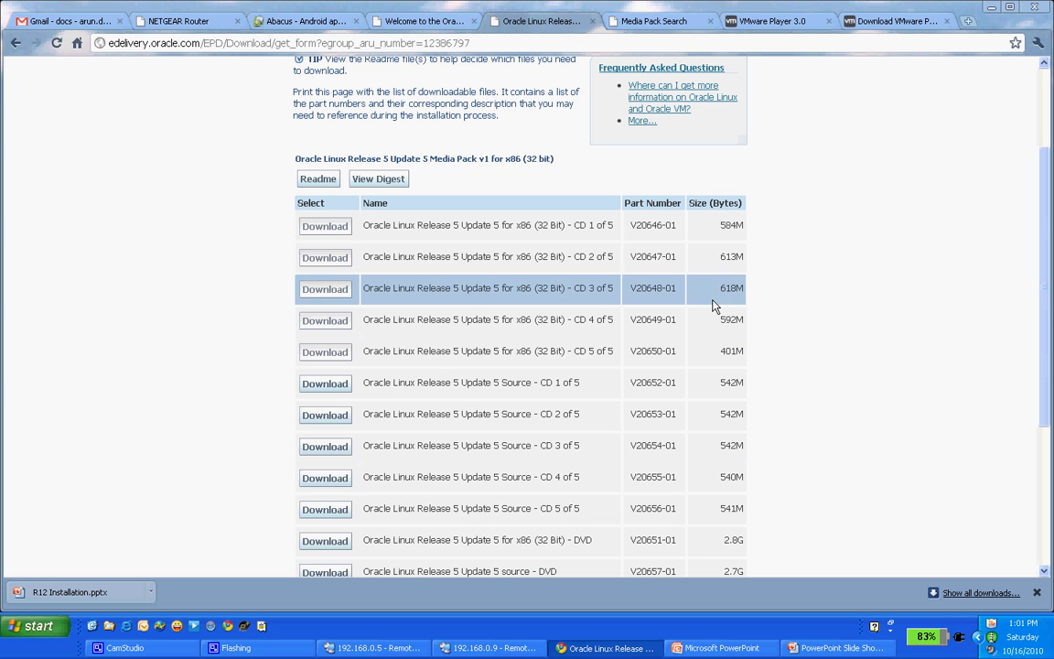
pyautogui.click(838, 648)
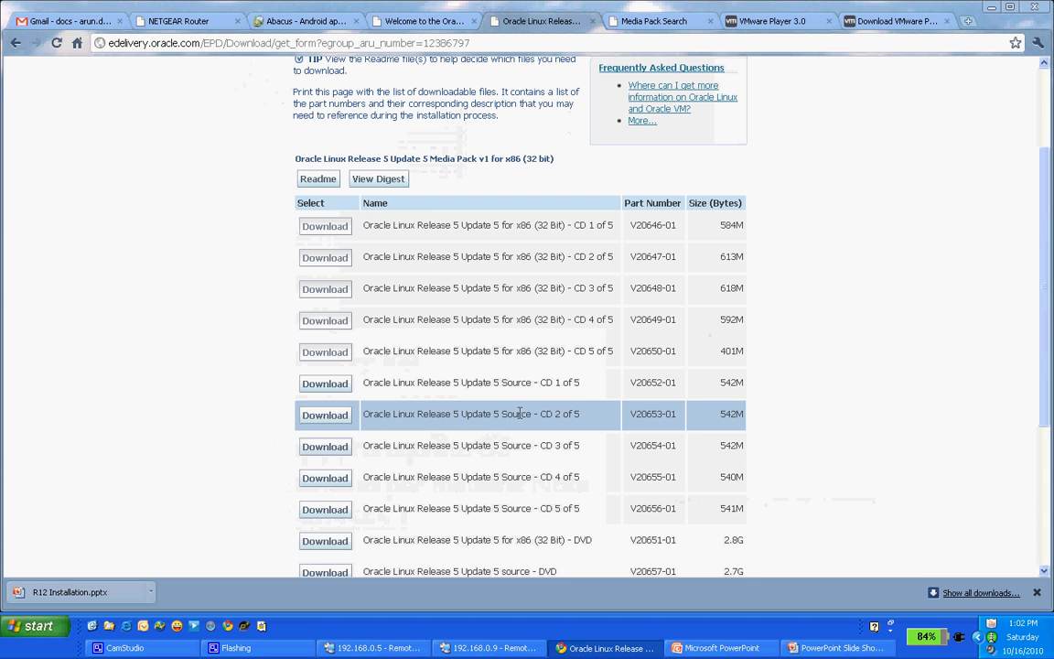
pyautogui.moveTo(792, 365)
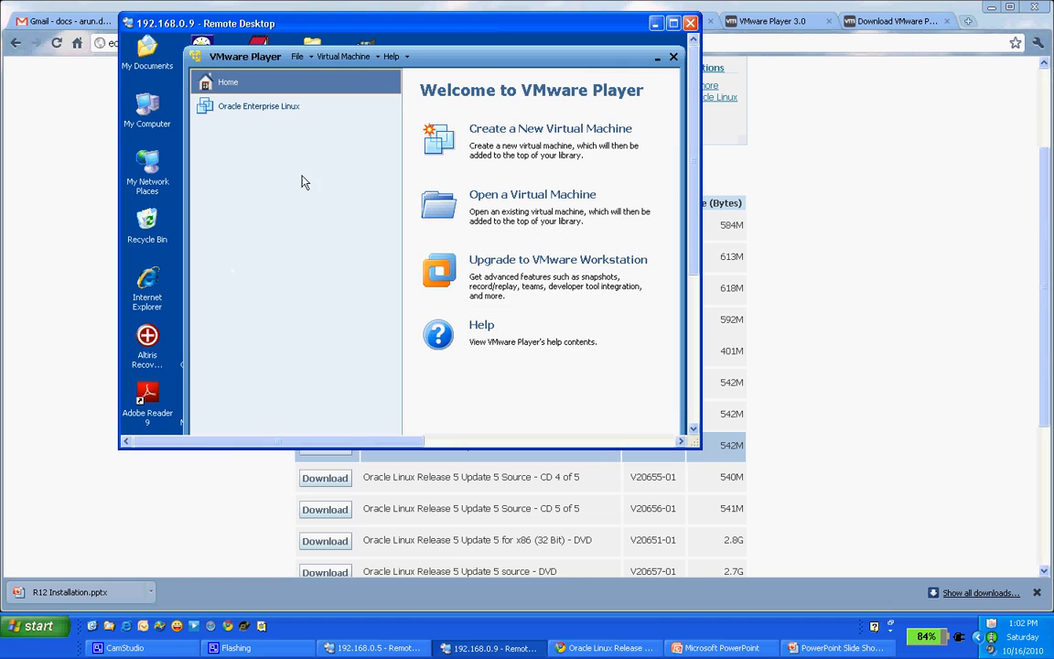
pyautogui.moveTo(550, 128)
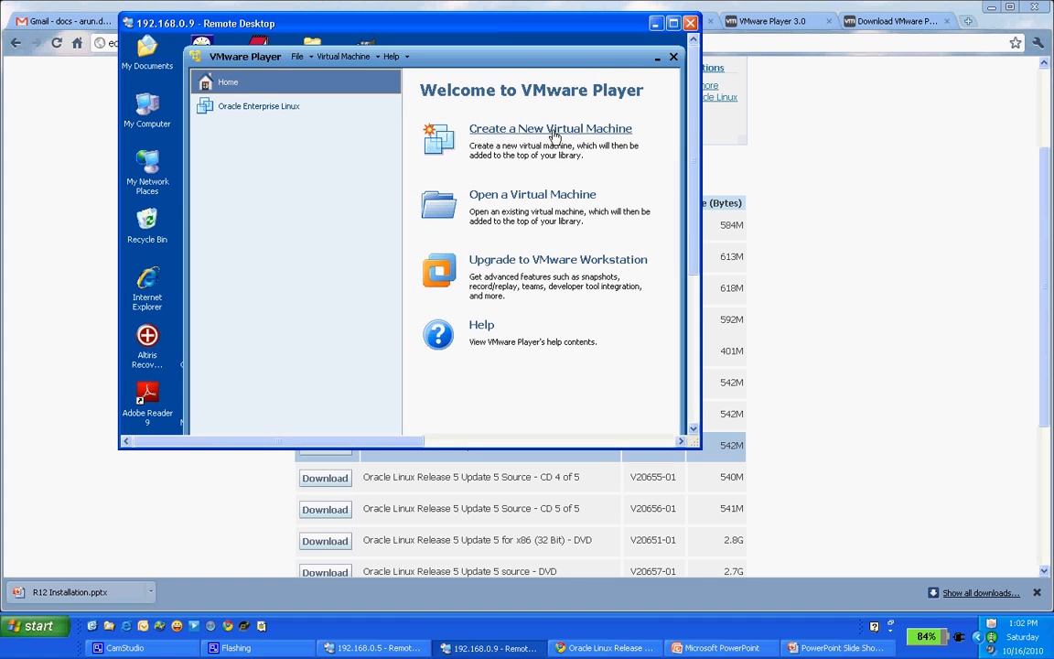
pyautogui.click(550, 128)
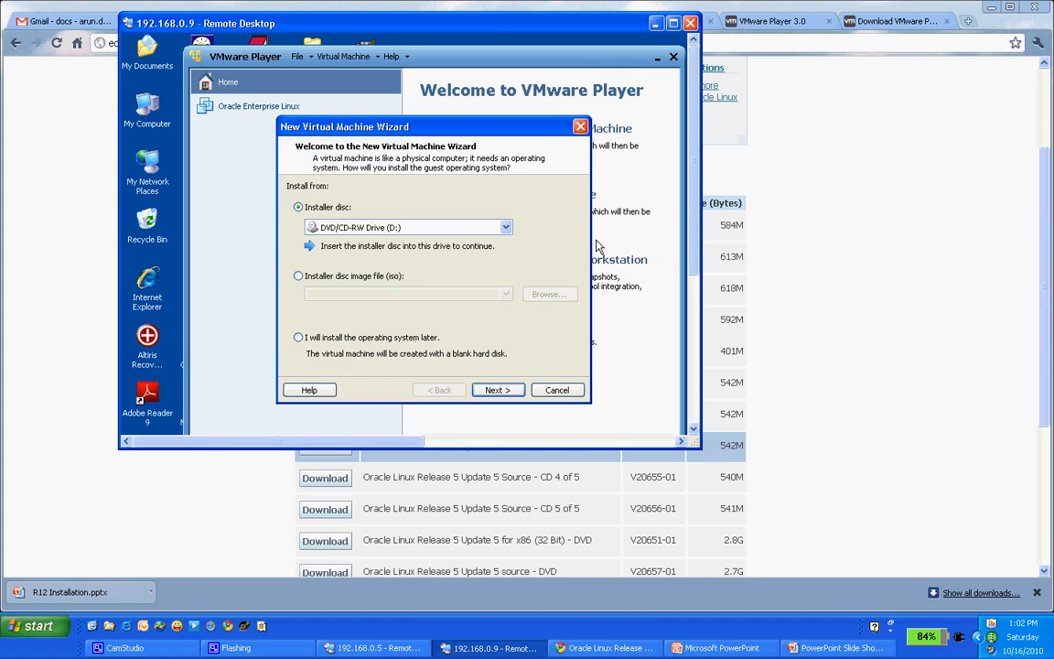
pyautogui.click(299, 275)
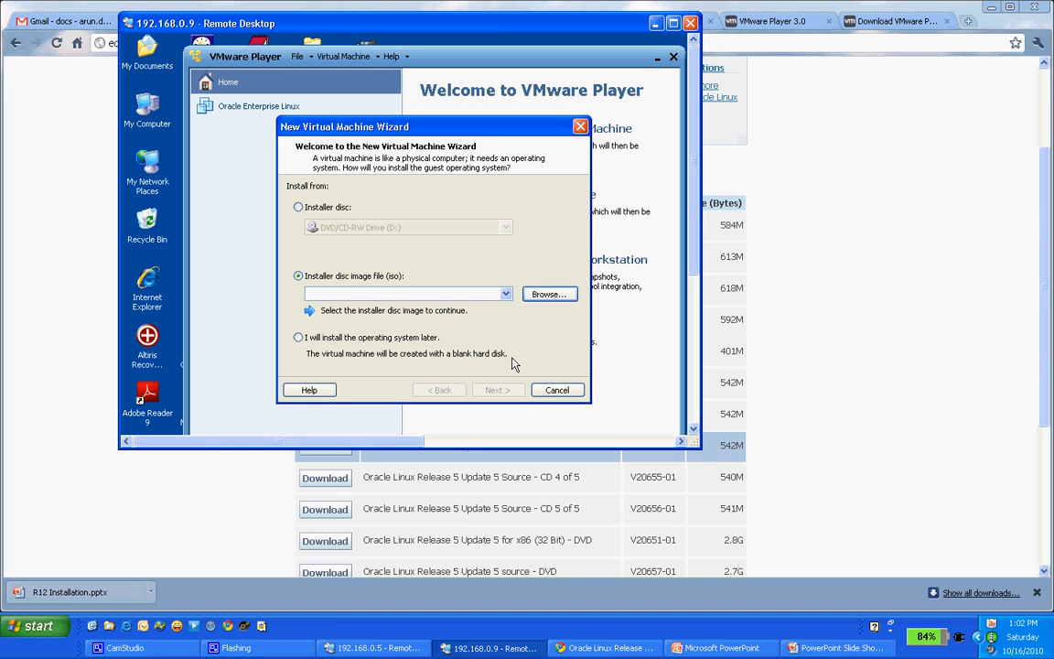
pyautogui.moveTo(538, 358)
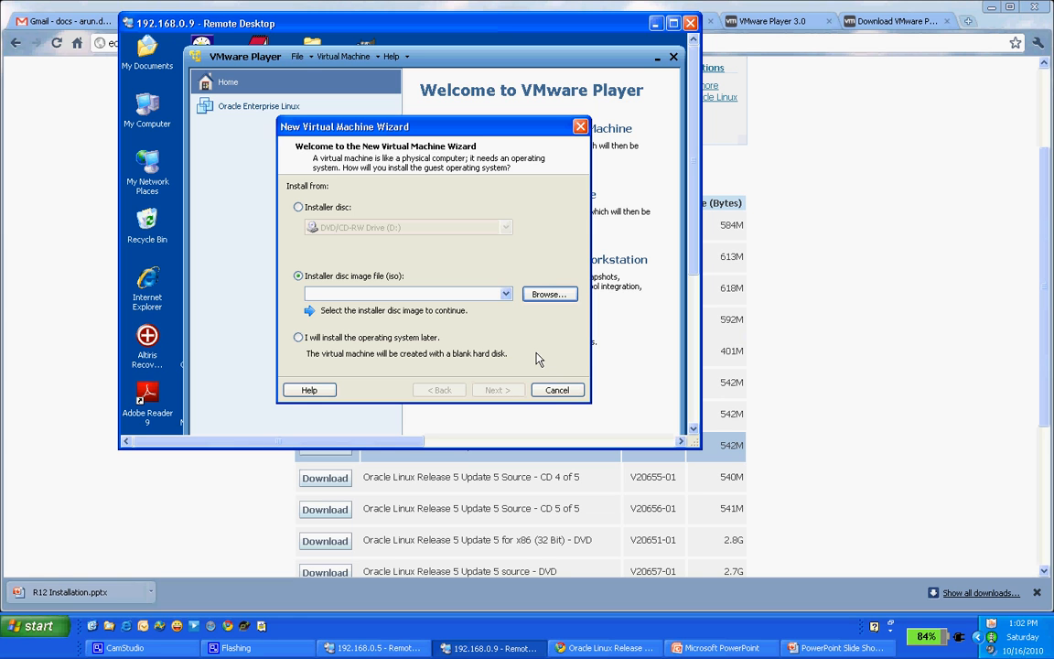
pyautogui.click(557, 389)
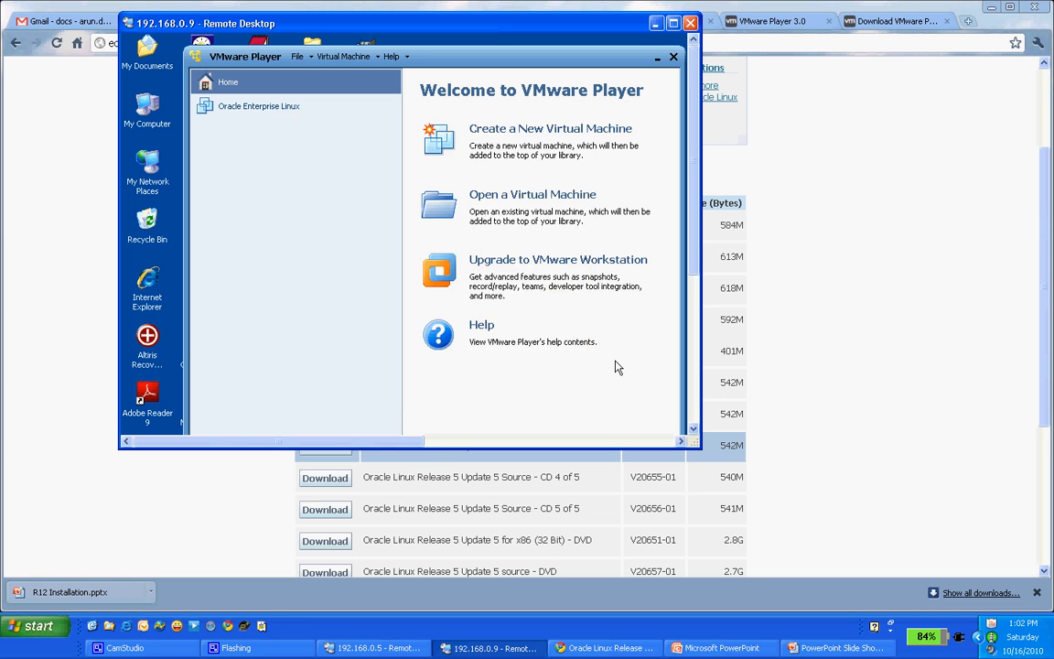
pyautogui.moveTo(253, 107)
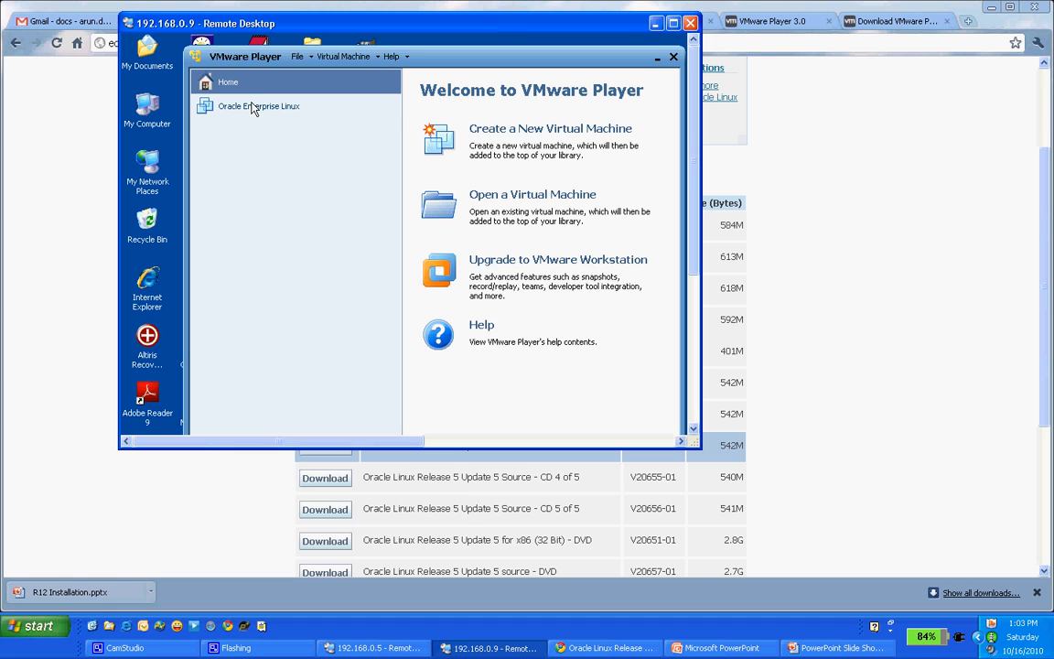
# Select the Oracle Enterprise Linux entry in the VMware Player library.
pyautogui.click(259, 107)
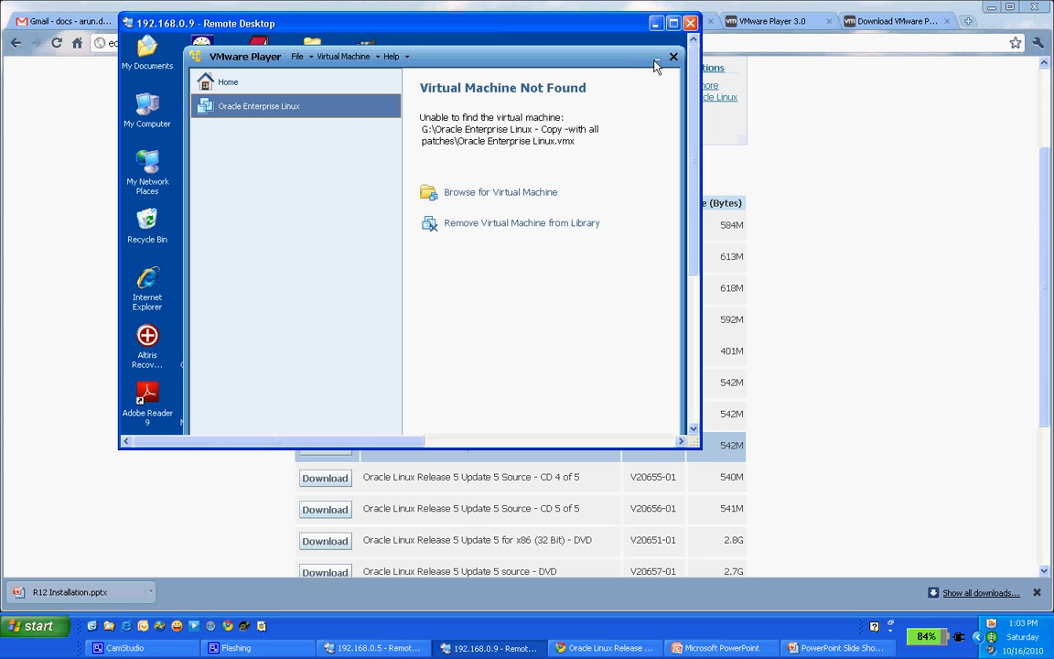
pyautogui.moveTo(682, 41)
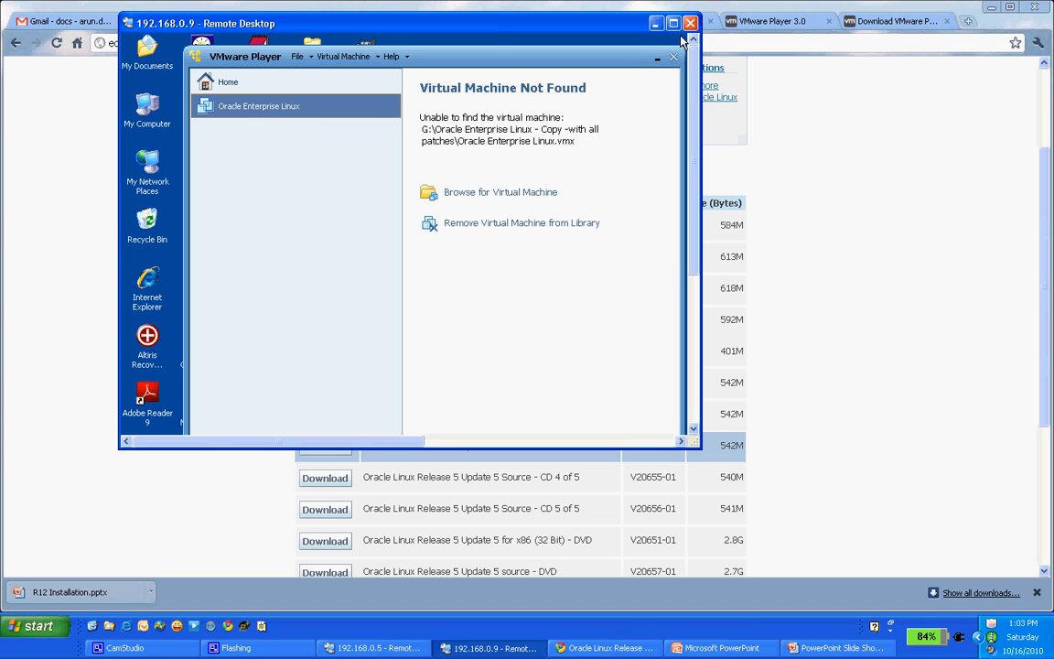
pyautogui.moveTo(628, 107)
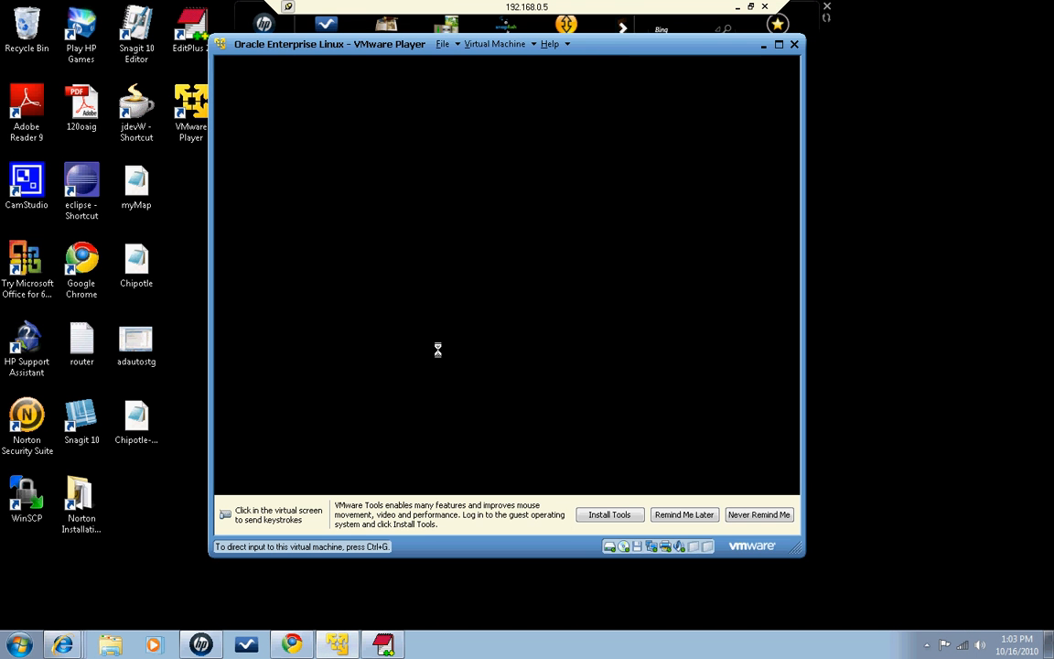
pyautogui.moveTo(528, 236)
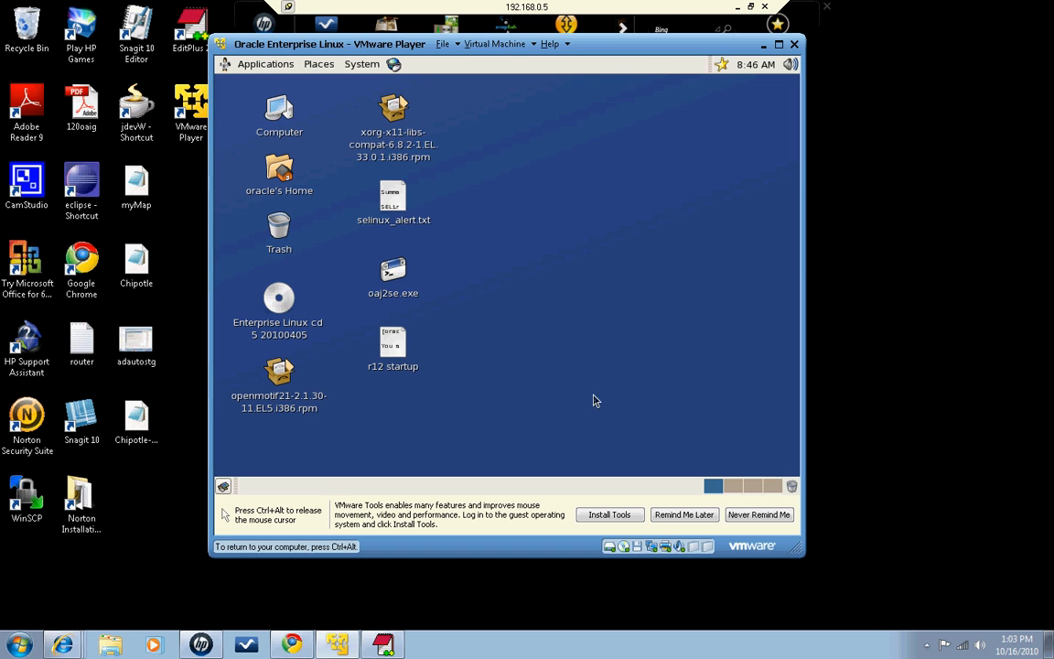
pyautogui.moveTo(620, 352)
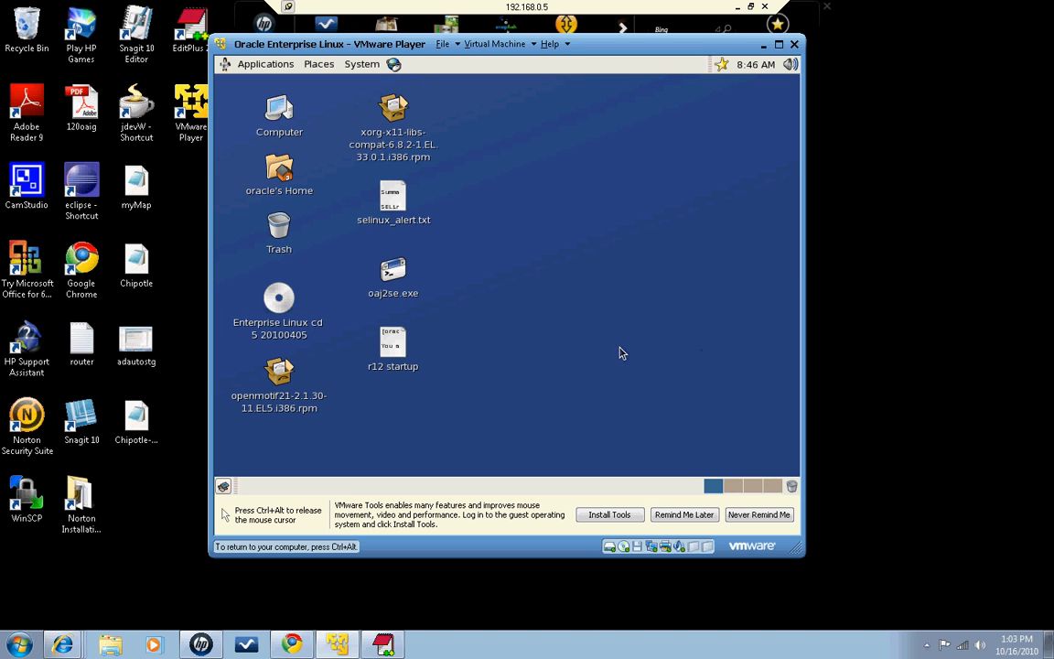
pyautogui.moveTo(549, 357)
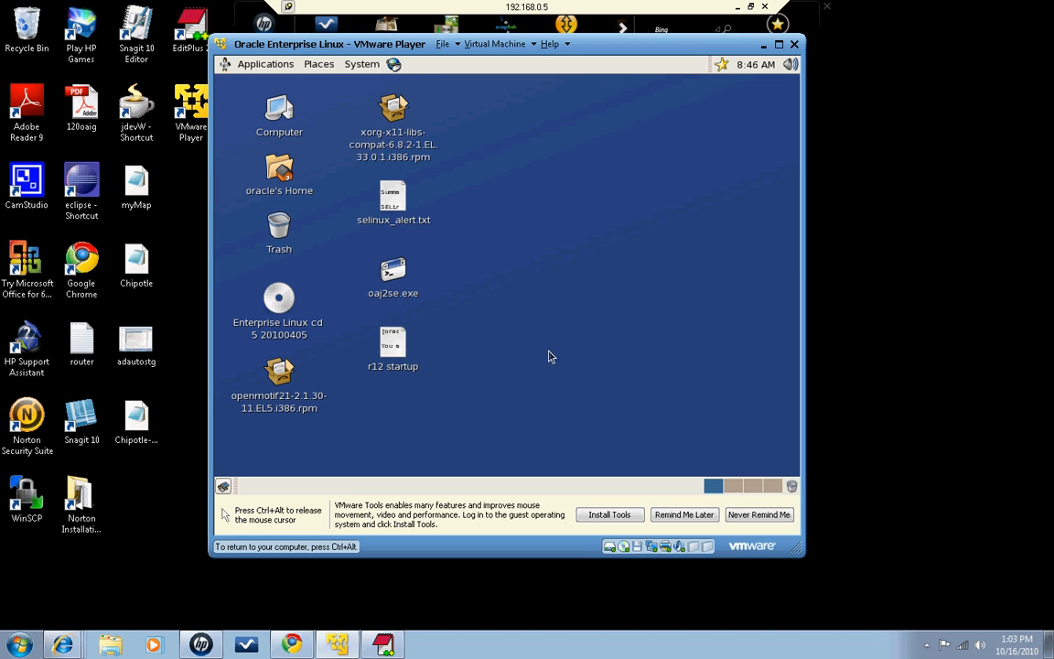